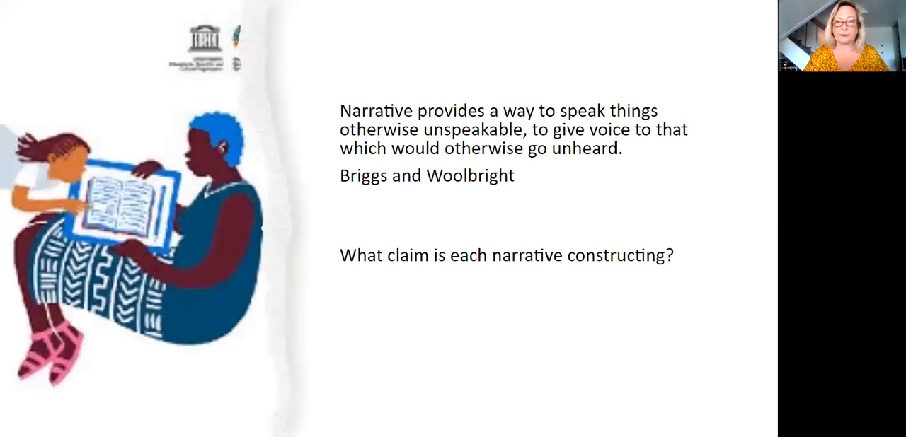
pyautogui.moveTo(563, 59)
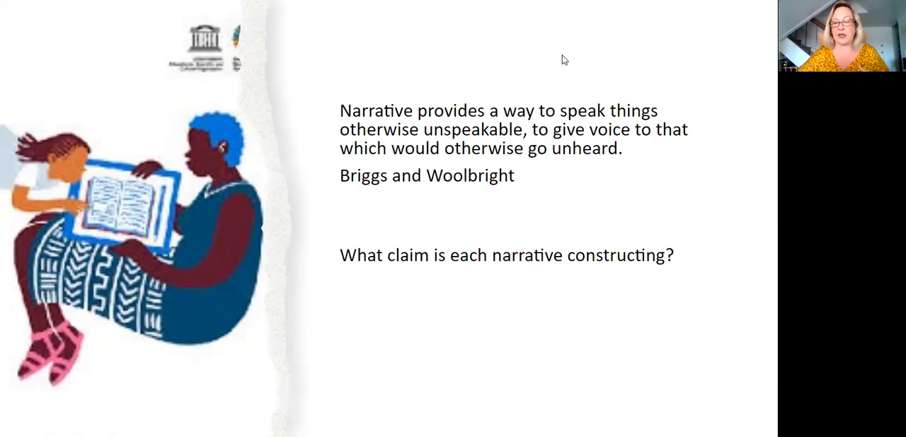
# Step: Advance the slideshow to the 'How does the author begin? Why?' slide
pyautogui.press('right')
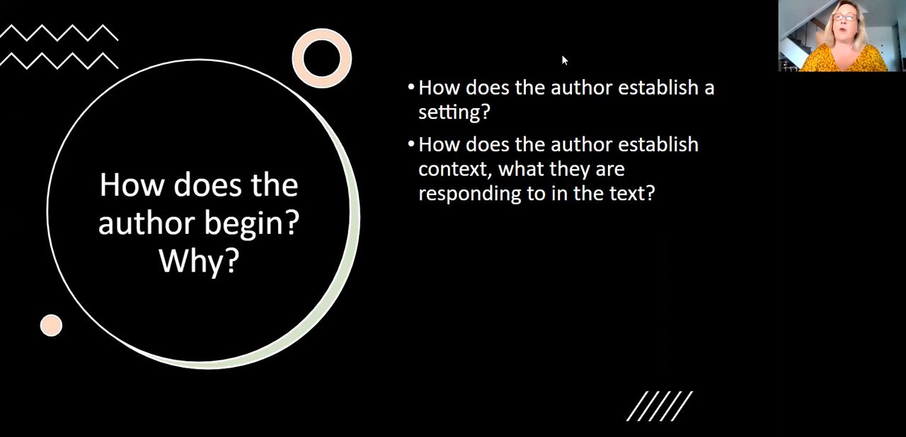
pyautogui.moveTo(680, 14)
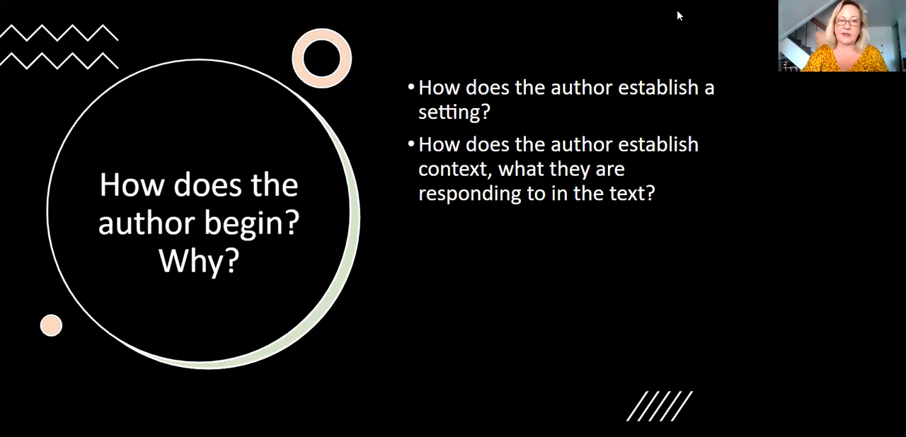
pyautogui.moveTo(675, 24)
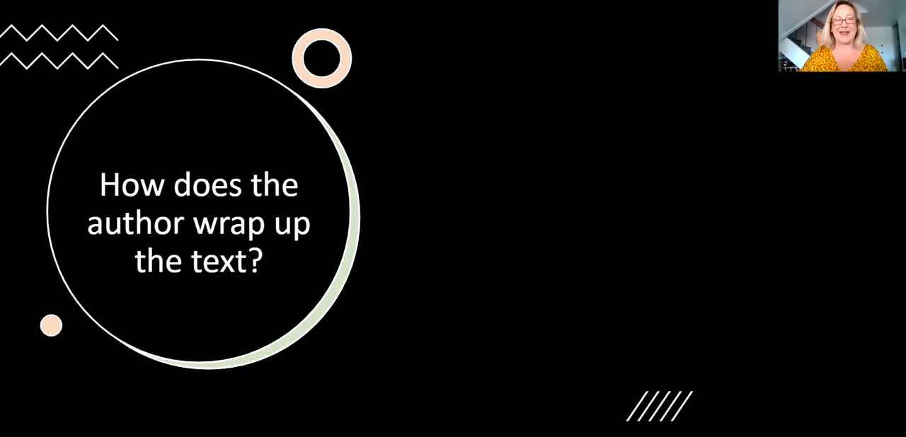
pyautogui.moveTo(423, 122)
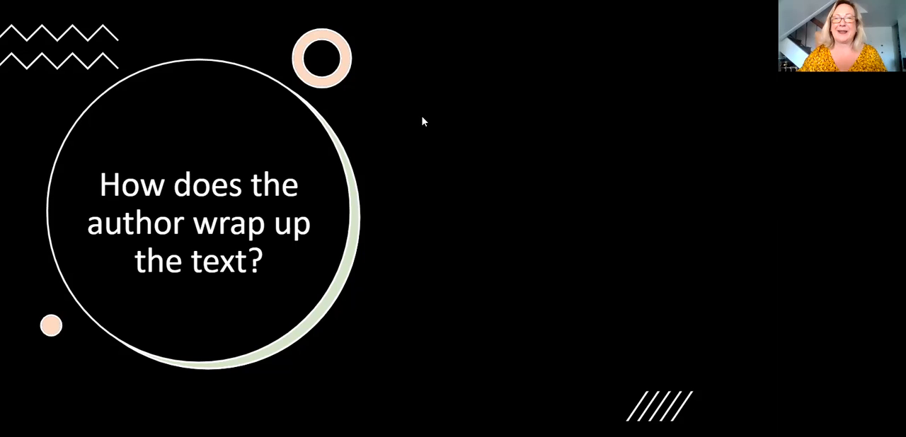
pyautogui.moveTo(435, 62)
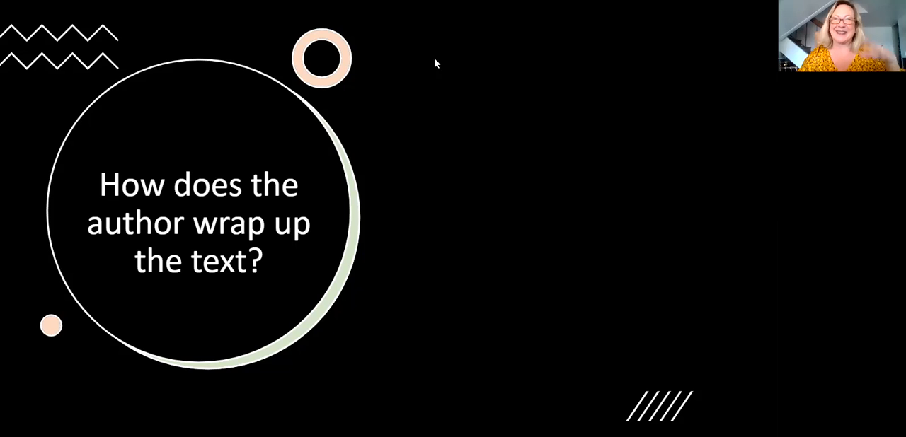
pyautogui.moveTo(448, 29)
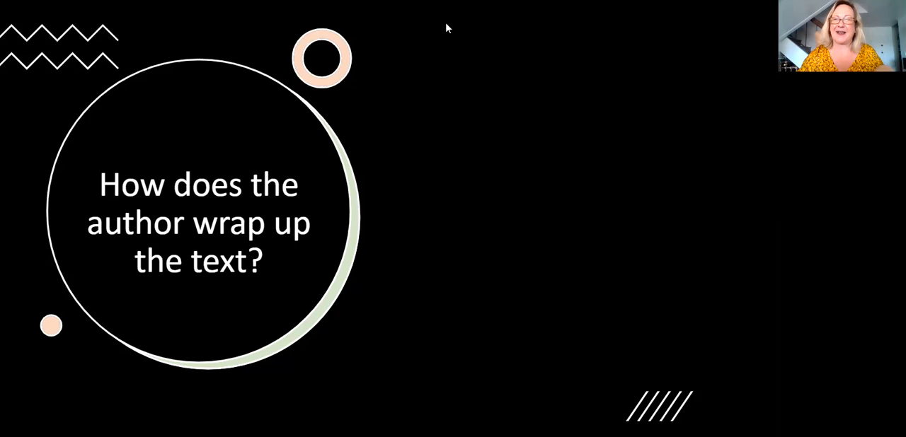
pyautogui.moveTo(610, 55)
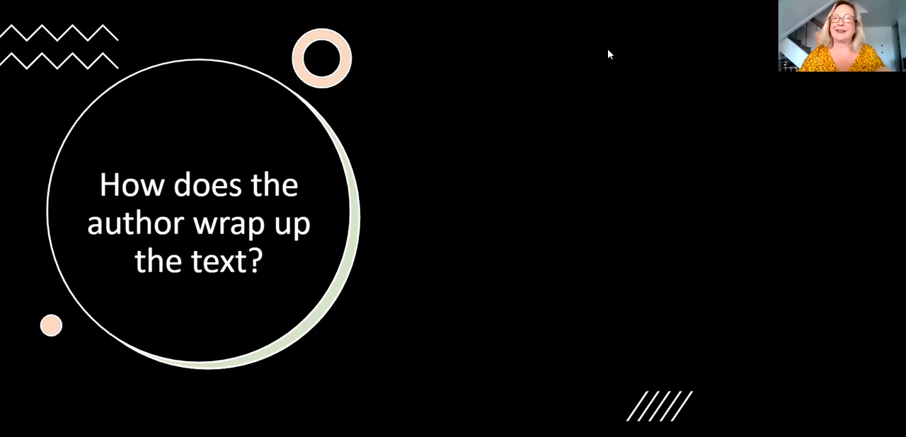